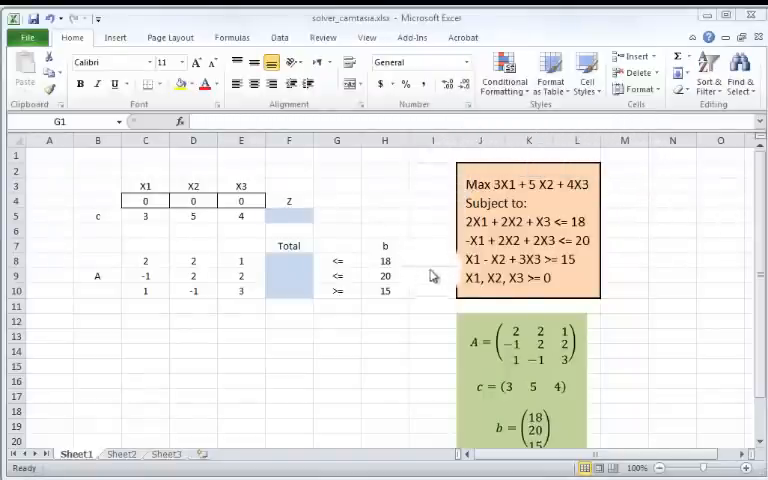
{"action": "mouse_move", "coordinate": [555, 145]}
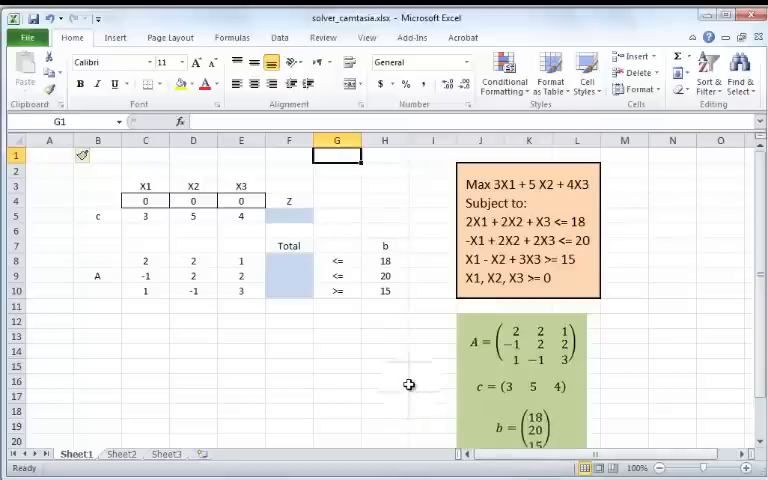
{"action": "mouse_move", "coordinate": [408, 383]}
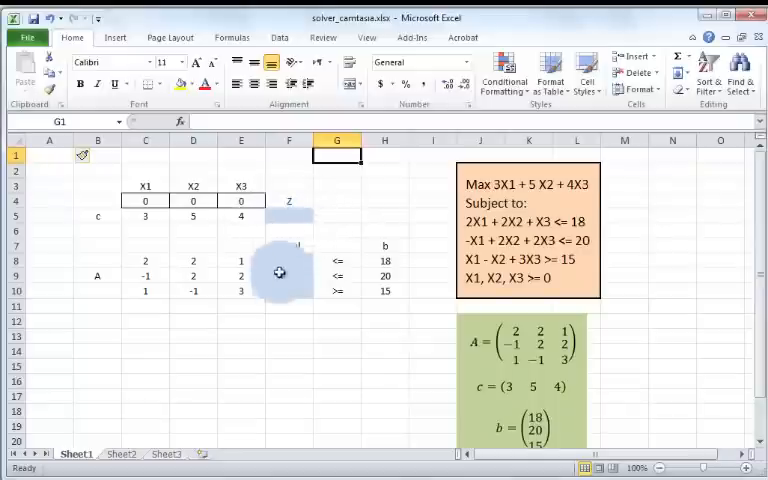
Label the Total column and enter the Z formula =C5*C4+D5*D4+E5*E4 in F5.
{"action": "type", "text": "Total"}
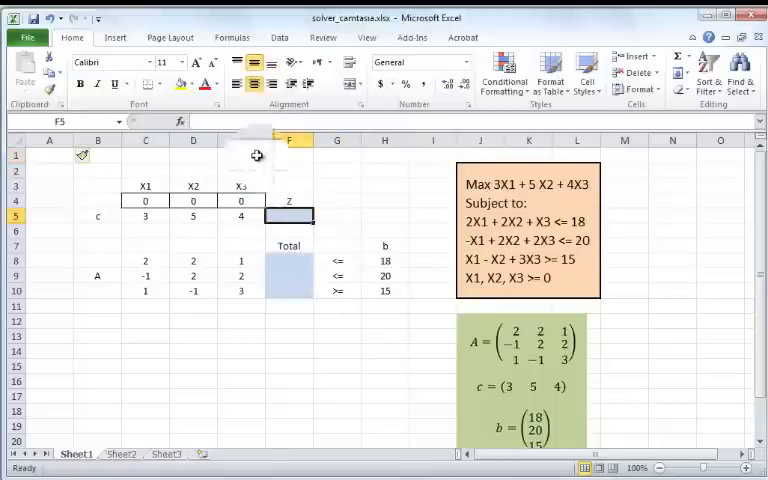
{"action": "double_click", "coordinate": [289, 215]}
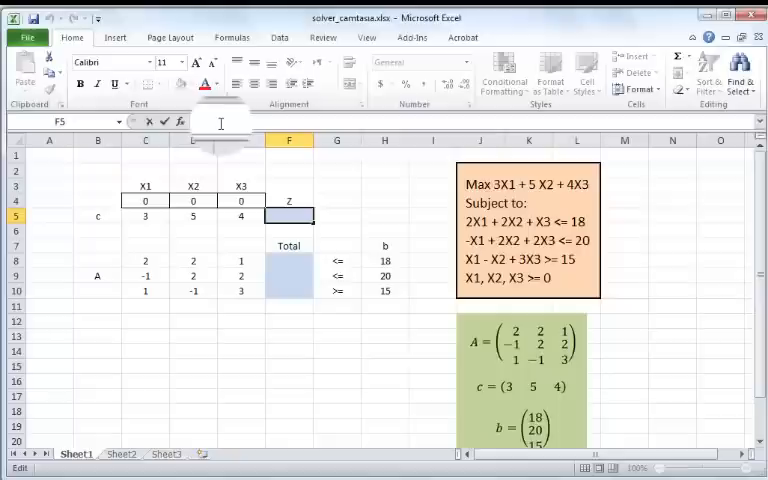
{"action": "type", "text": "=C5*"}
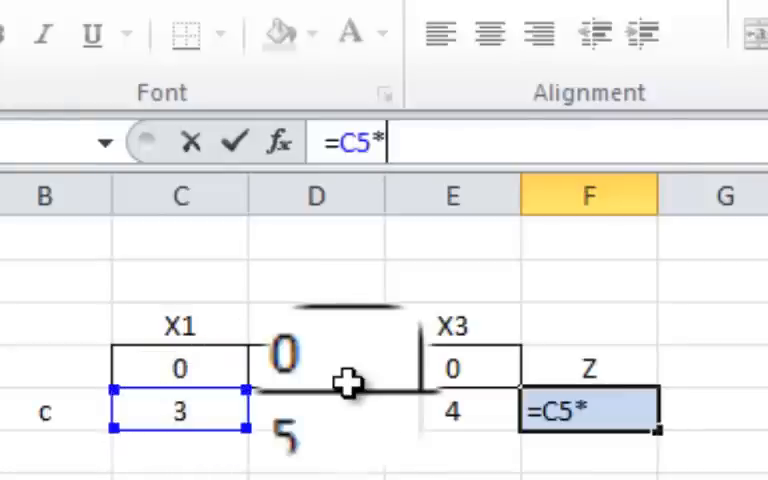
{"action": "left_click", "coordinate": [180, 411]}
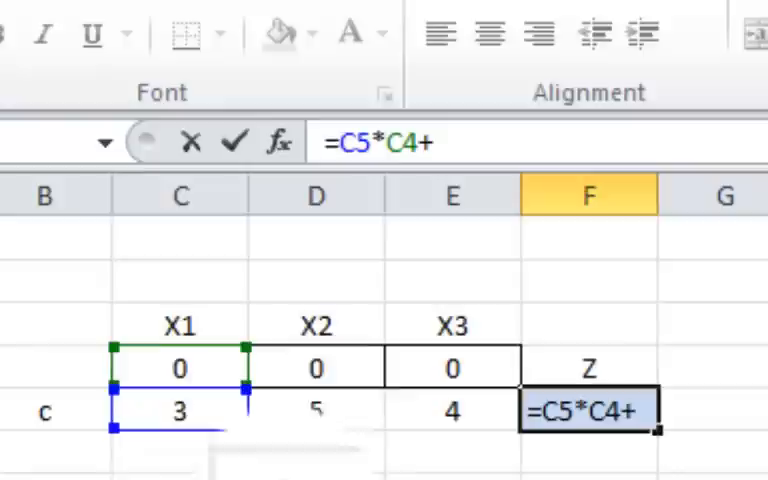
{"action": "left_click", "coordinate": [316, 411]}
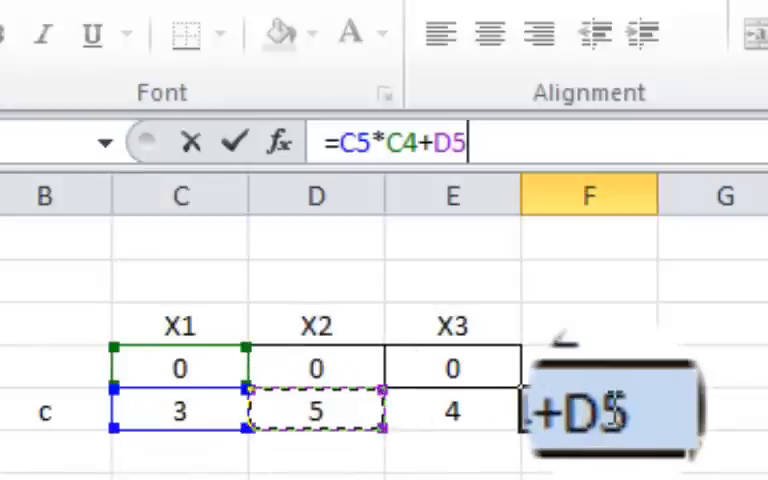
{"action": "type", "text": "*"}
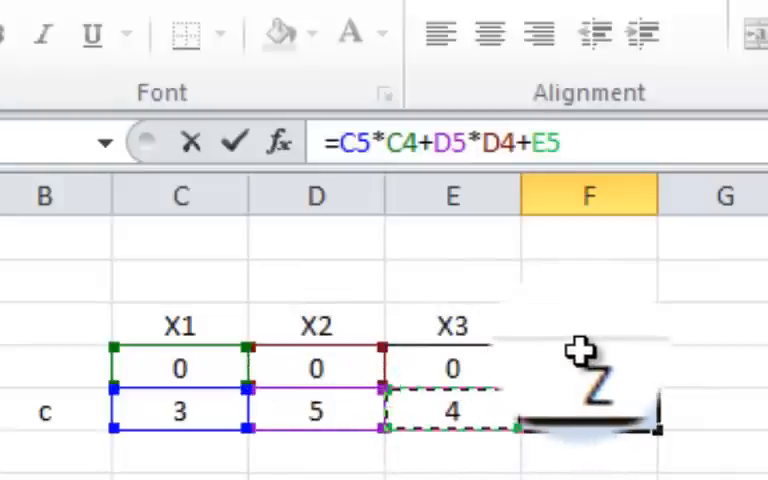
{"action": "type", "text": "*"}
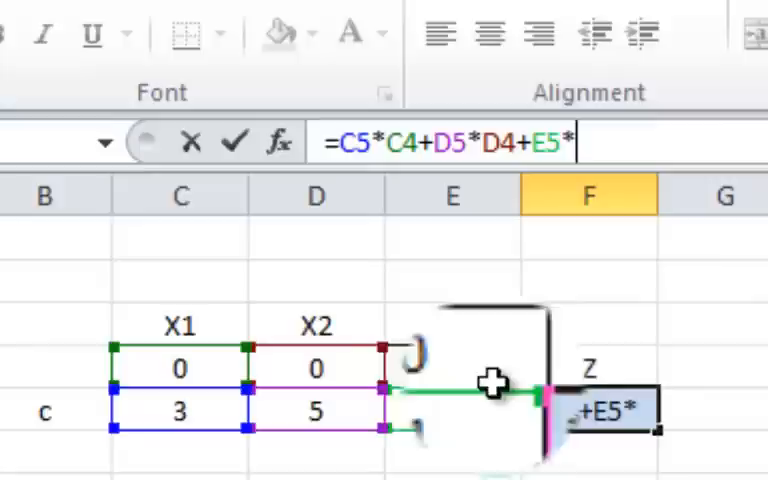
{"action": "left_click", "coordinate": [452, 412]}
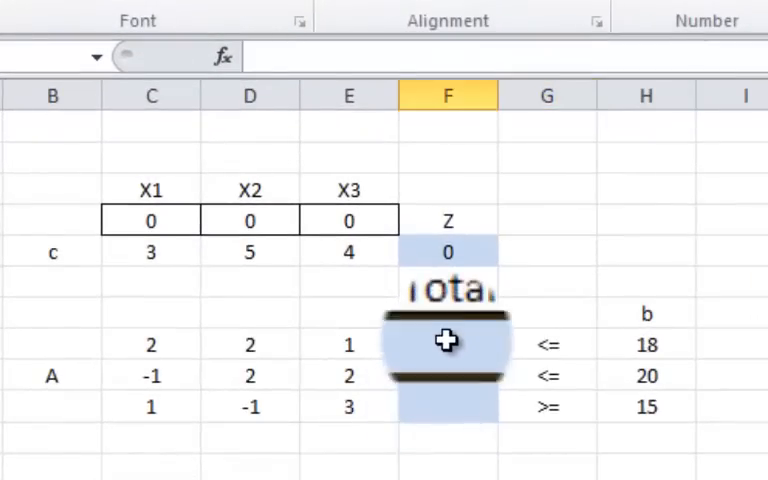
Enter =SUMPRODUCT(C8:E8,C4:E4) in F8 for the first constraint total.
{"action": "left_click", "coordinate": [447, 345]}
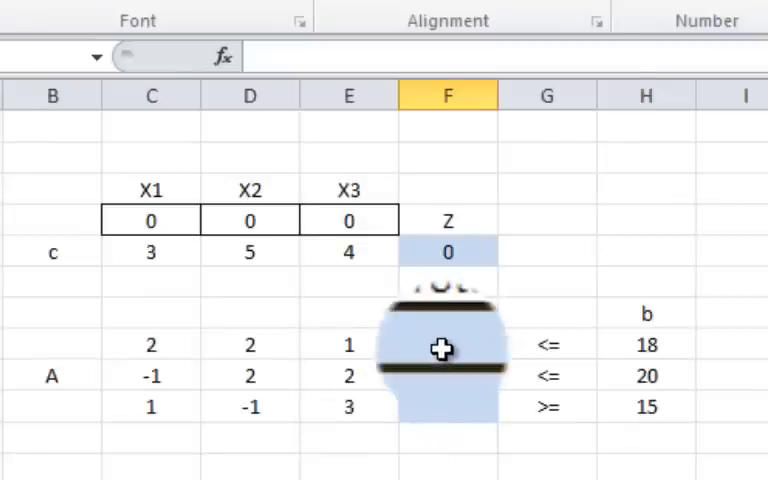
{"action": "type", "text": "="}
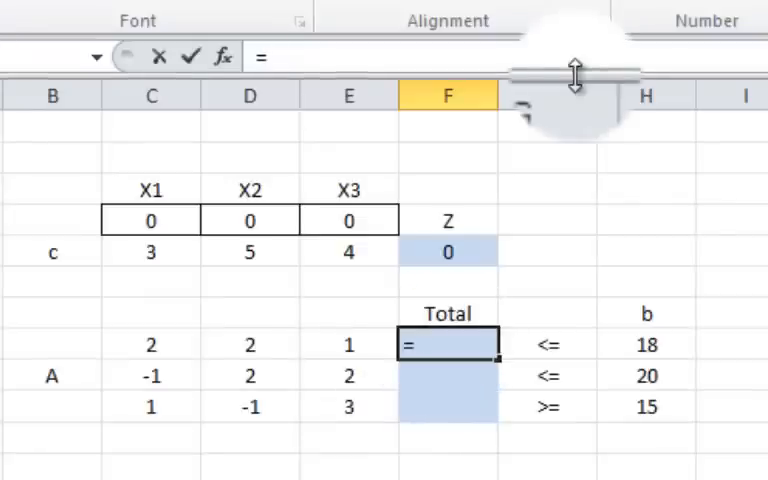
{"action": "type", "text": "sum"}
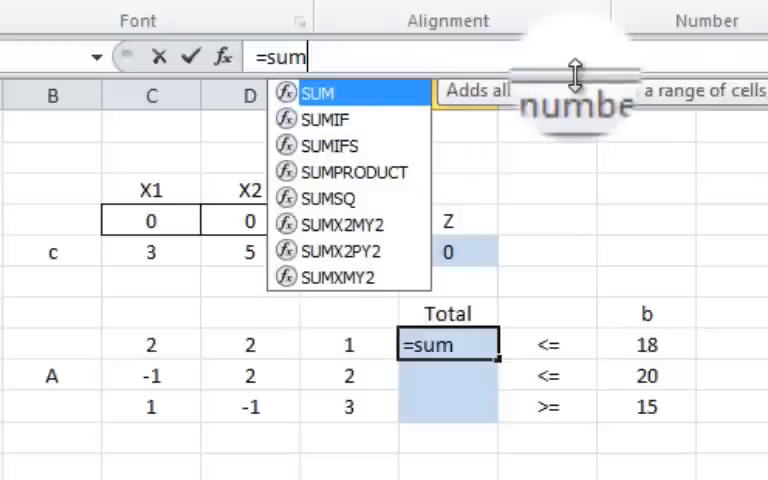
{"action": "type", "text": "pr"}
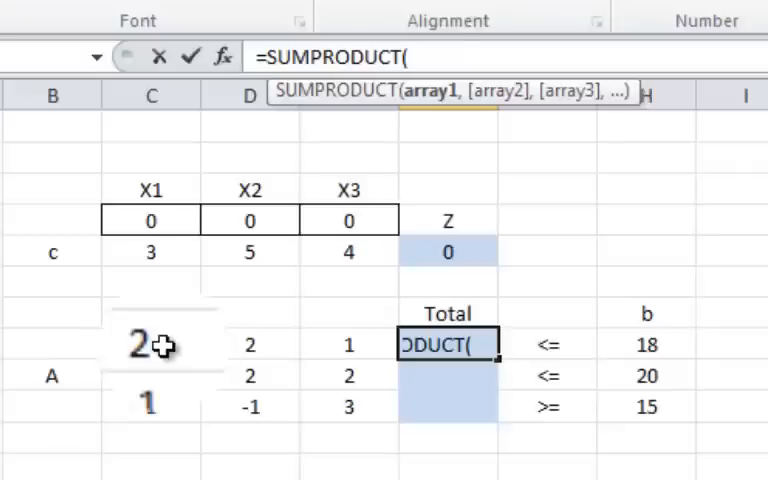
{"action": "left_click", "coordinate": [150, 344]}
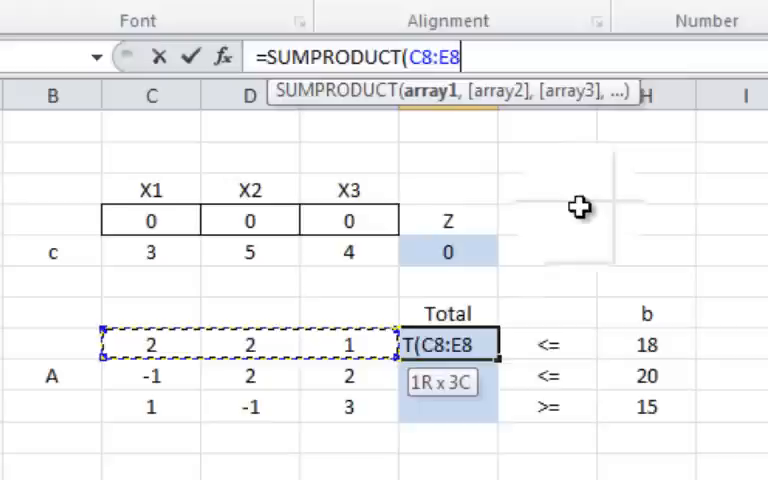
{"action": "type", "text": ","}
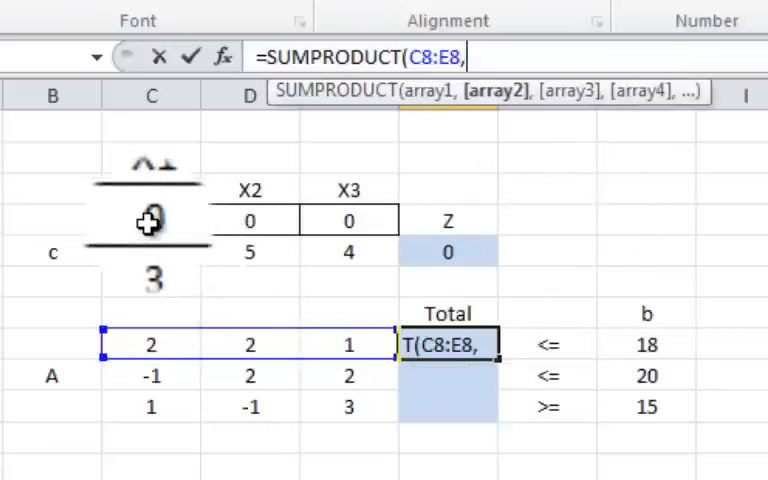
{"action": "left_click", "coordinate": [152, 220]}
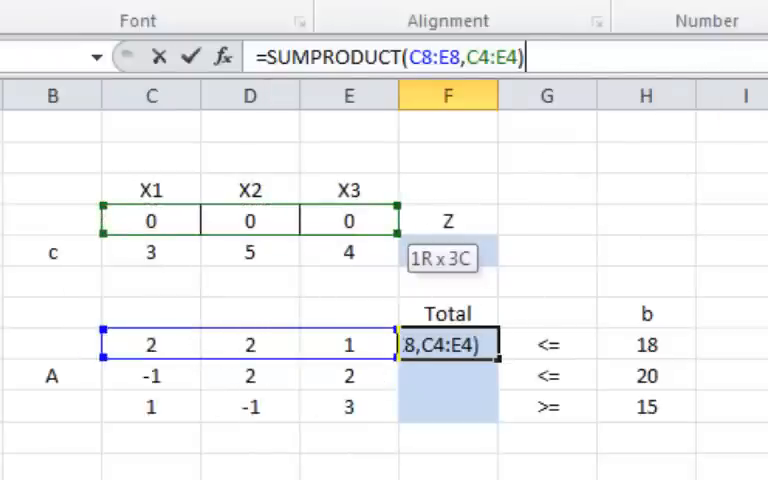
{"action": "key", "text": "Enter"}
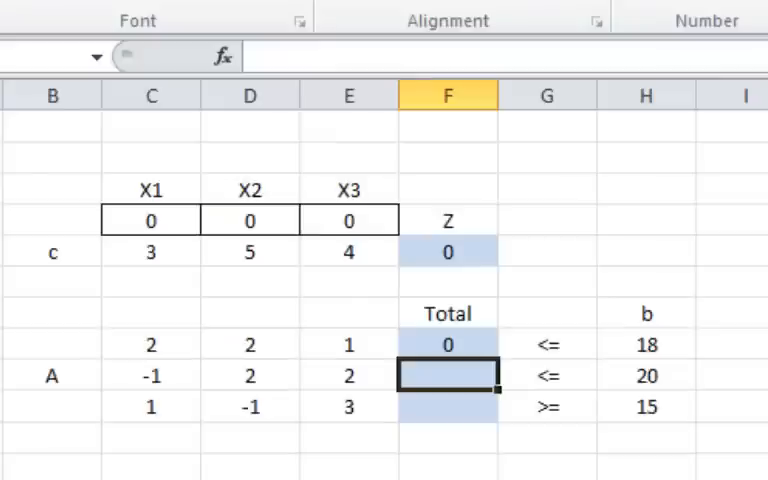
{"action": "mouse_move", "coordinate": [640, 251]}
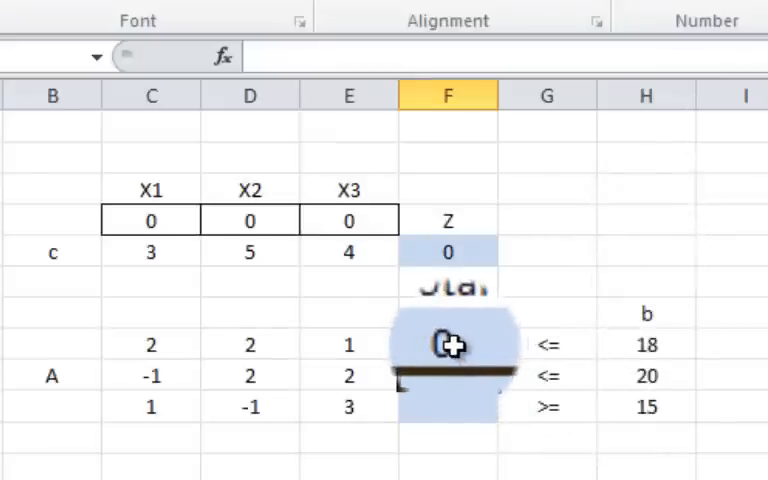
Make the C4:E4 reference in F8's formula absolute ($C$4:$E$4) with F4.
{"action": "left_click", "coordinate": [447, 343]}
{"action": "type", "text": "=SUMPRODUCT(C8:E8,C4:E4)"}
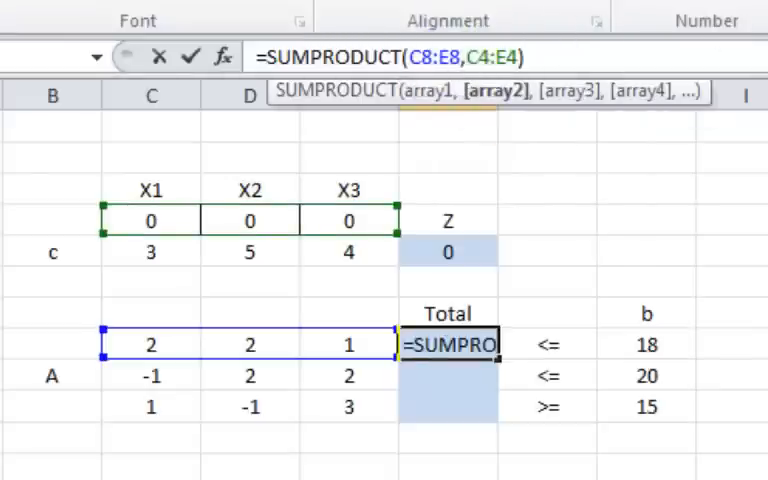
{"action": "key", "text": "f4"}
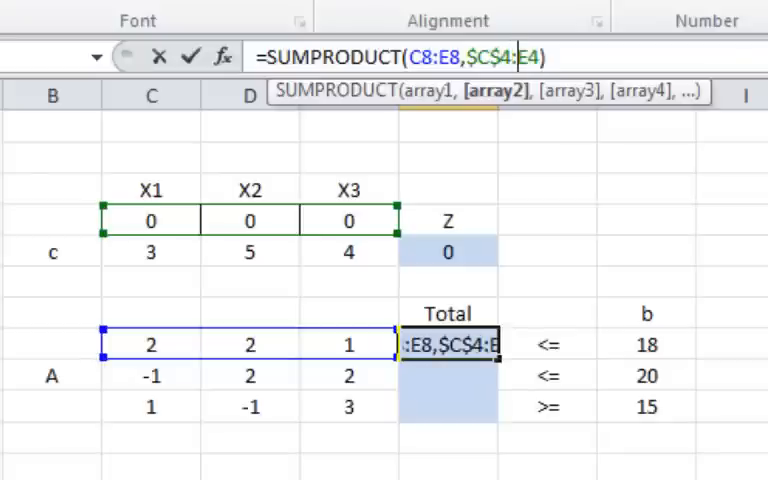
{"action": "key", "text": "f4"}
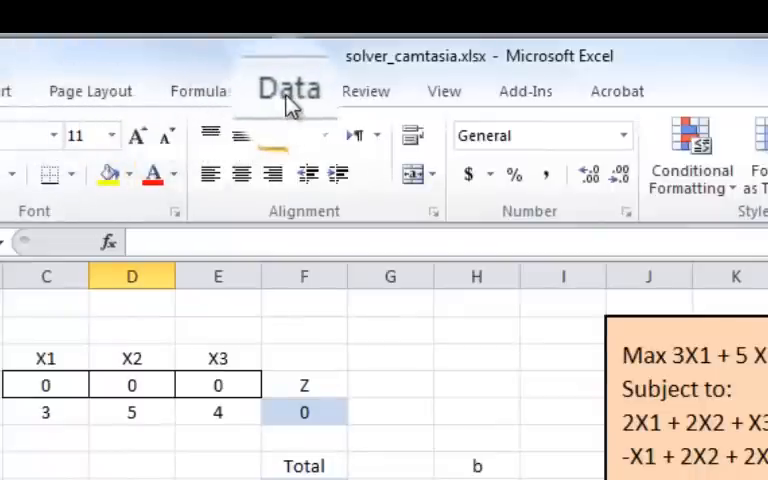
Open Solver with objective $F$5 set to Max, changing cells $C$4:$E$4.
{"action": "left_click", "coordinate": [289, 89]}
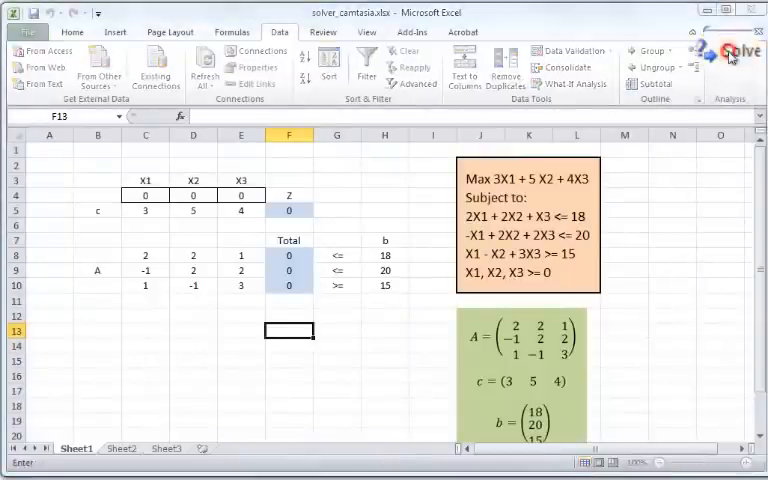
{"action": "left_click", "coordinate": [735, 52]}
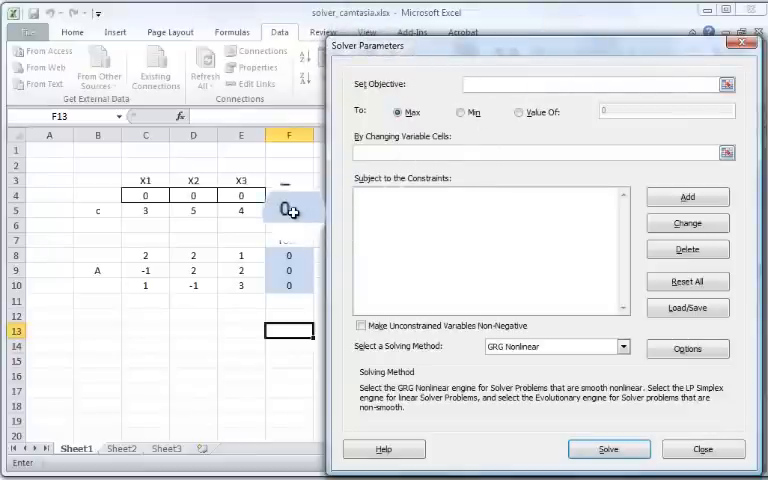
{"action": "left_click", "coordinate": [289, 208]}
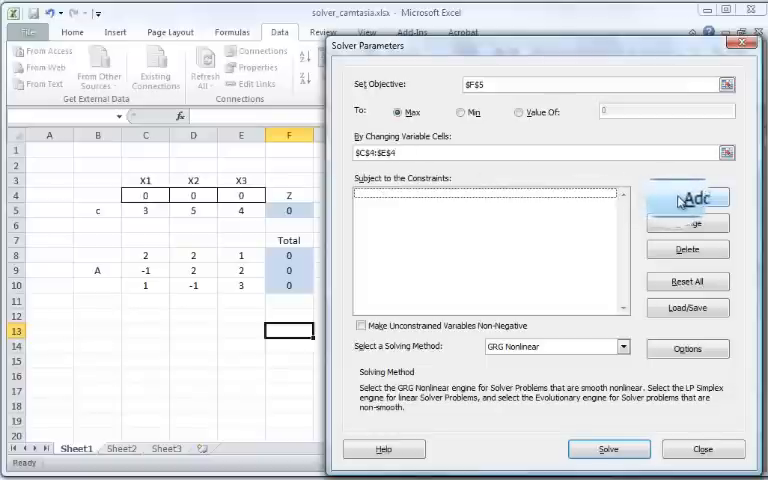
{"action": "left_click", "coordinate": [687, 197]}
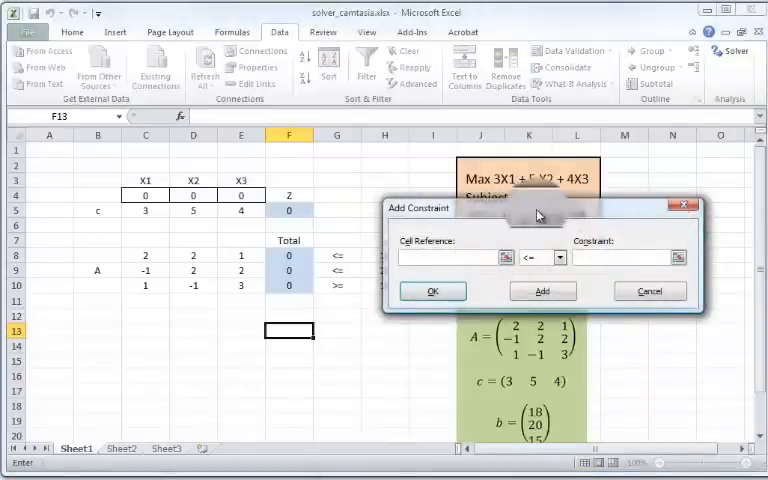
Add Solver constraints F8 <= H8, F9 <= H9 and F10 >= H10.
{"action": "left_click_drag", "start_coordinate": [537, 207], "coordinate": [603, 191]}
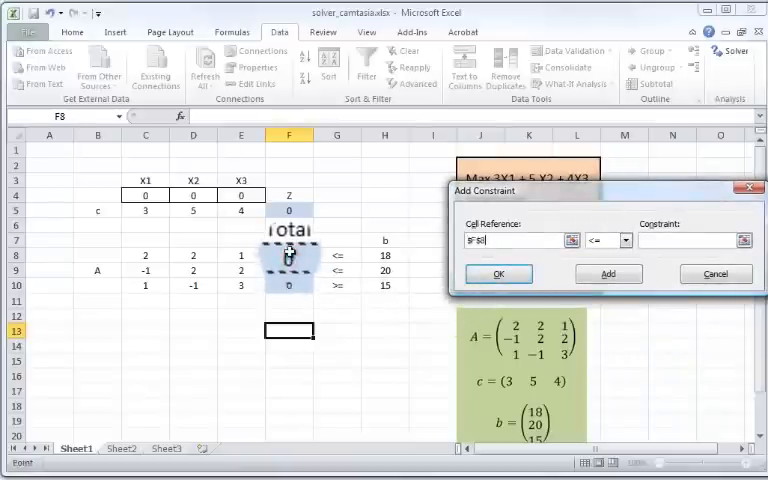
{"action": "left_click_drag", "start_coordinate": [289, 255], "coordinate": [289, 285]}
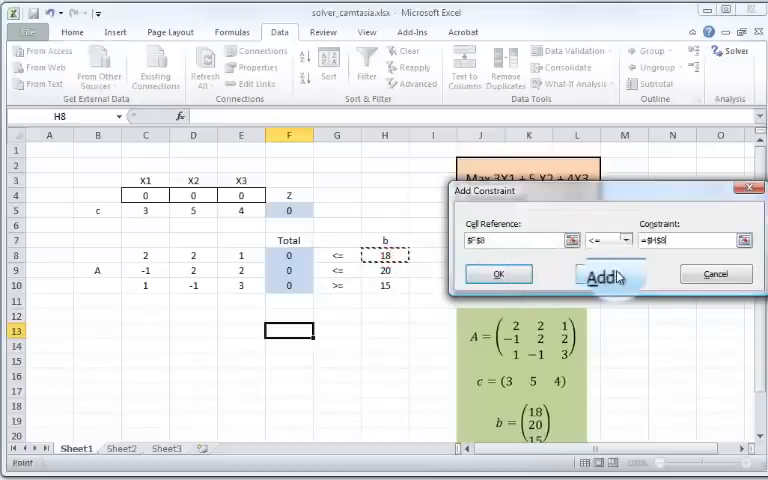
{"action": "left_click", "coordinate": [608, 273]}
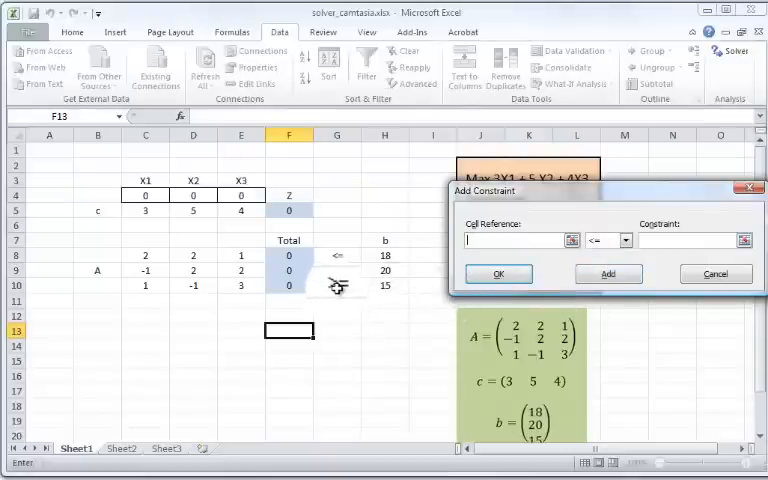
{"action": "left_click", "coordinate": [289, 286]}
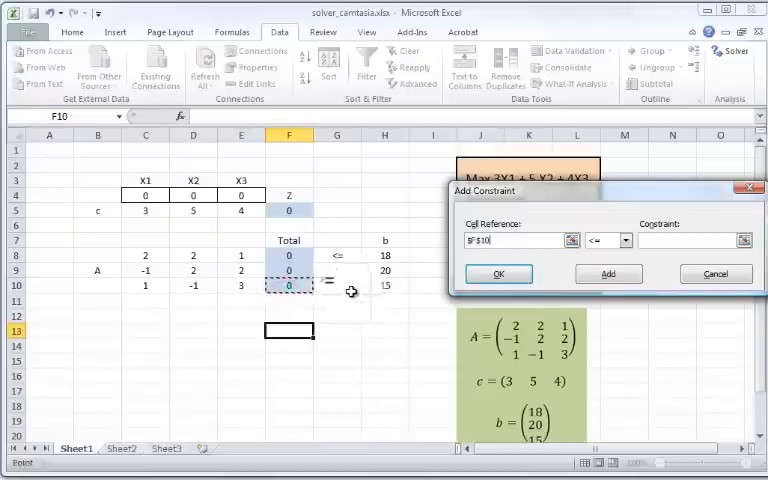
{"action": "left_click", "coordinate": [625, 240]}
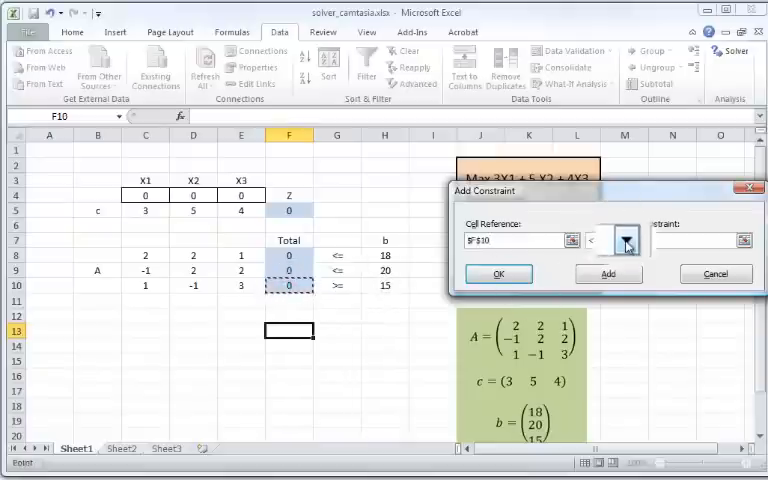
{"action": "left_click", "coordinate": [624, 240]}
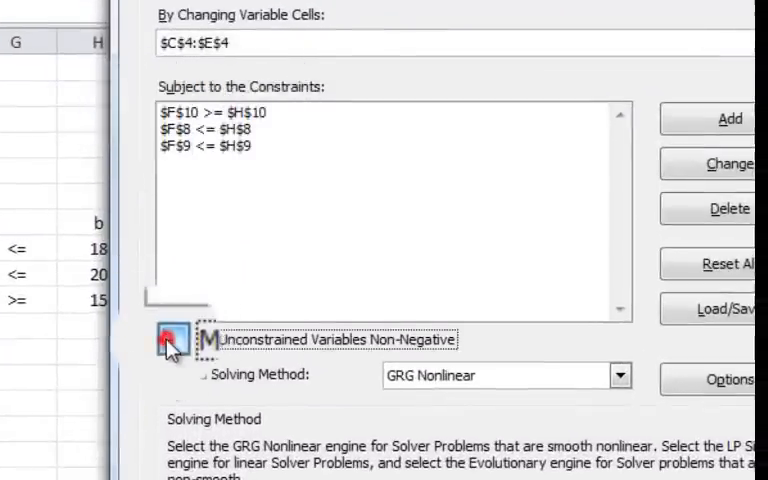
Keep variables non-negative, add C4:E4 >= 0, and use Simplex LP.
{"action": "left_click", "coordinate": [169, 339]}
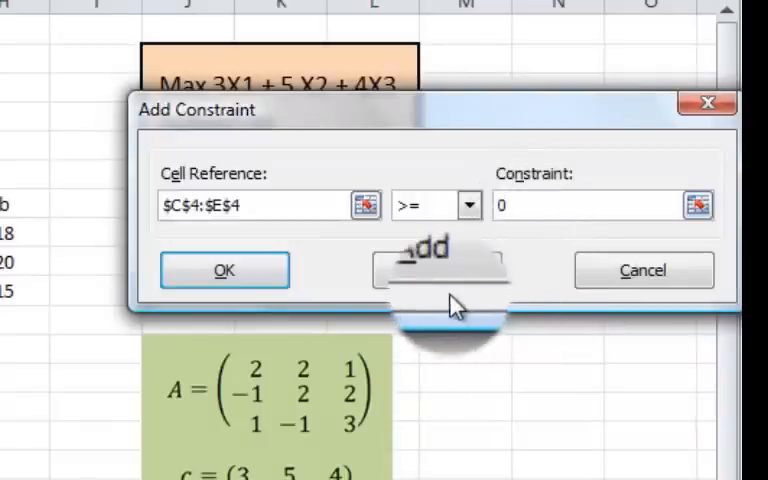
{"action": "left_click", "coordinate": [224, 270]}
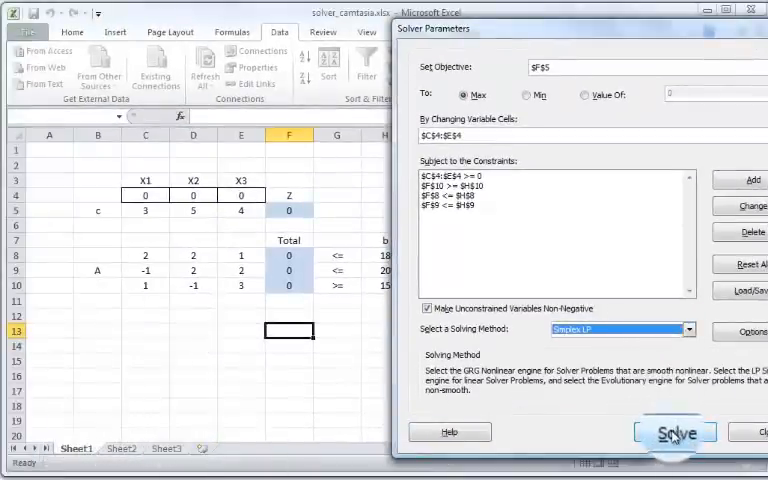
Solve, keep Solver's solution, and generate the Answer report.
{"action": "left_click", "coordinate": [674, 431]}
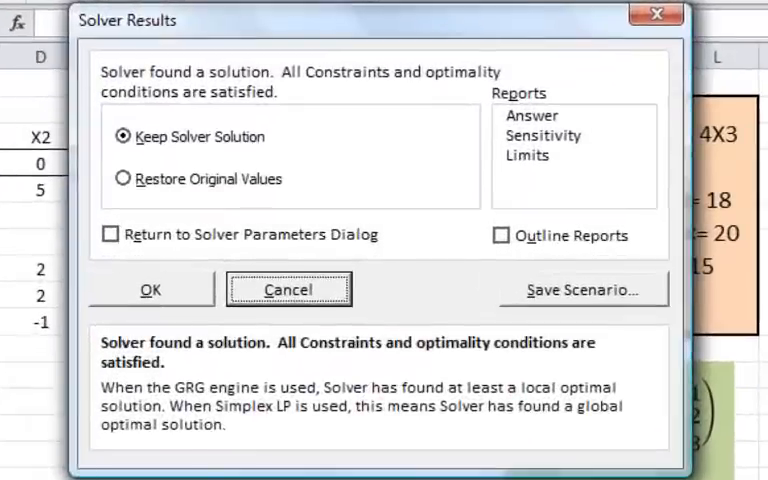
{"action": "mouse_move", "coordinate": [60, 105]}
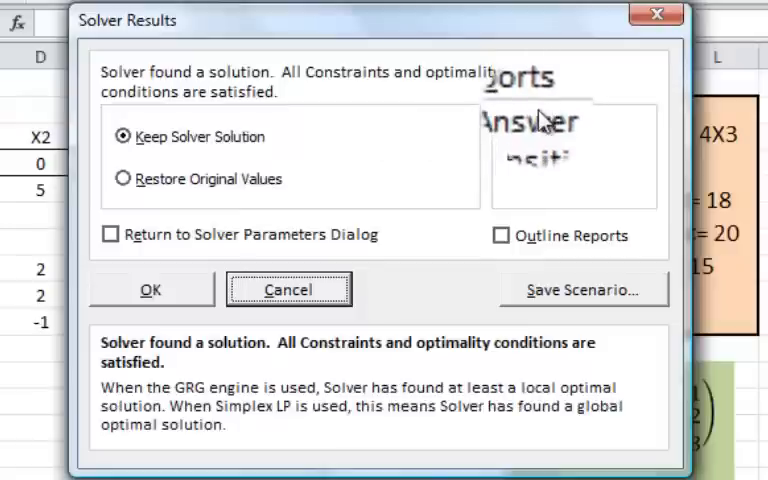
{"action": "left_click", "coordinate": [533, 117]}
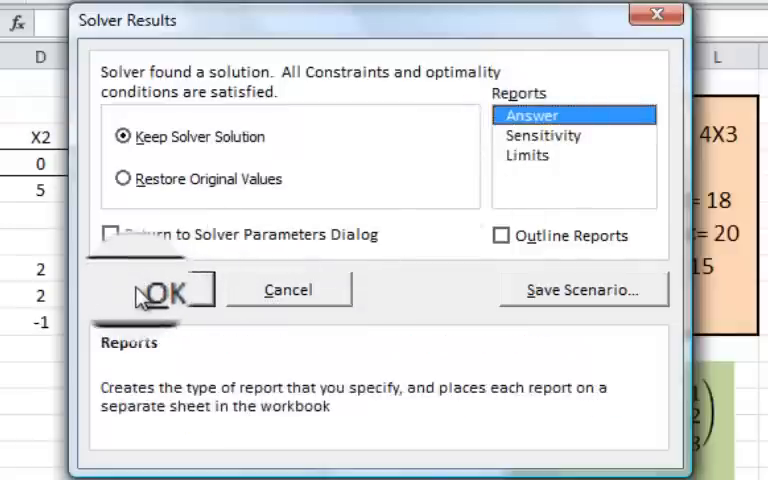
{"action": "left_click", "coordinate": [165, 289]}
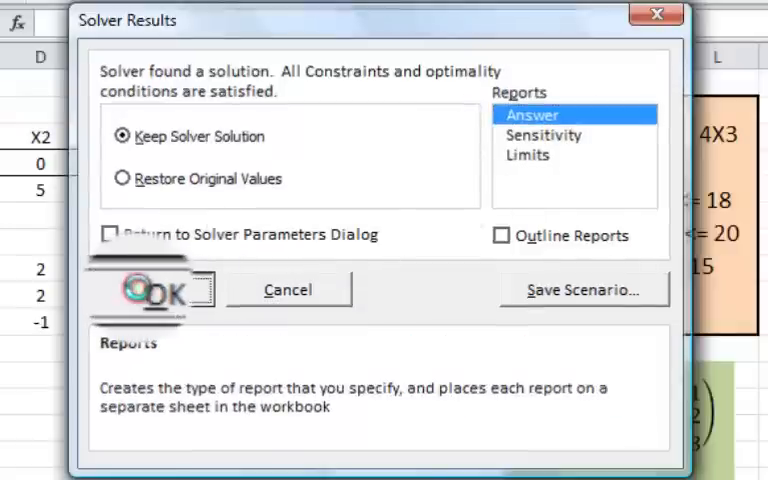
{"action": "left_click", "coordinate": [158, 289]}
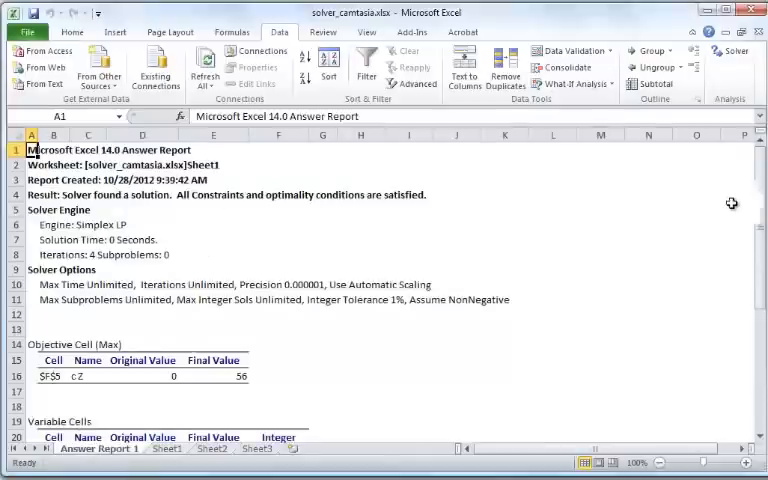
Scroll the Answer Report to show Z = 56, X1 = 3.2, X2 = 0, X3 = 11.6.
{"action": "scroll", "scroll_direction": "down", "scroll_amount": 3}
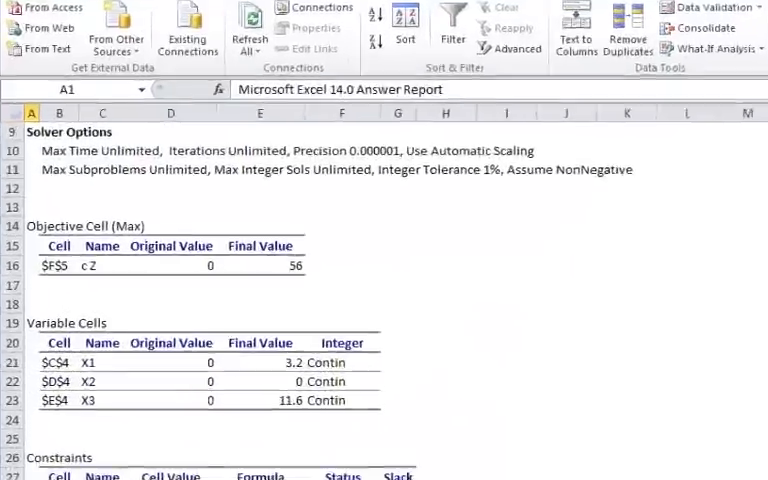